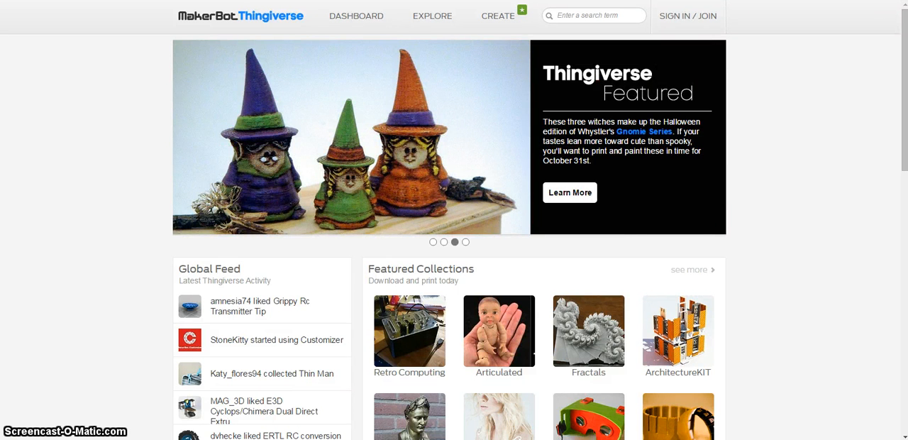
{"action": "mouse_move", "coordinate": [256, 23]}
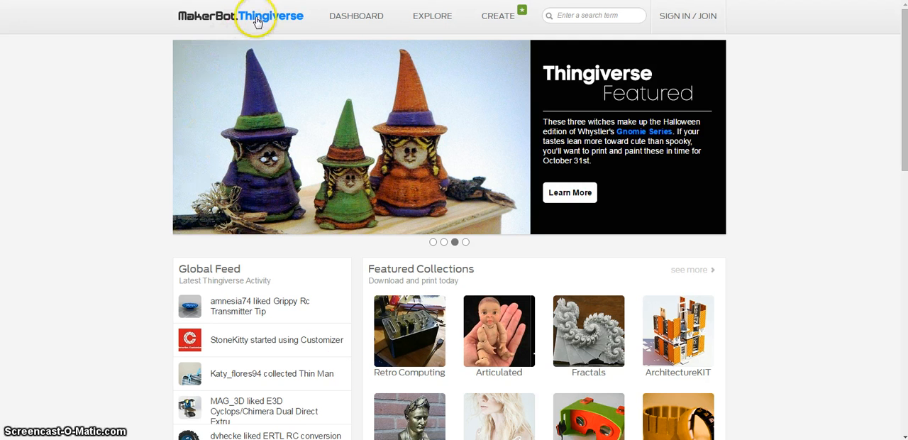
{"action": "mouse_move", "coordinate": [153, 12]}
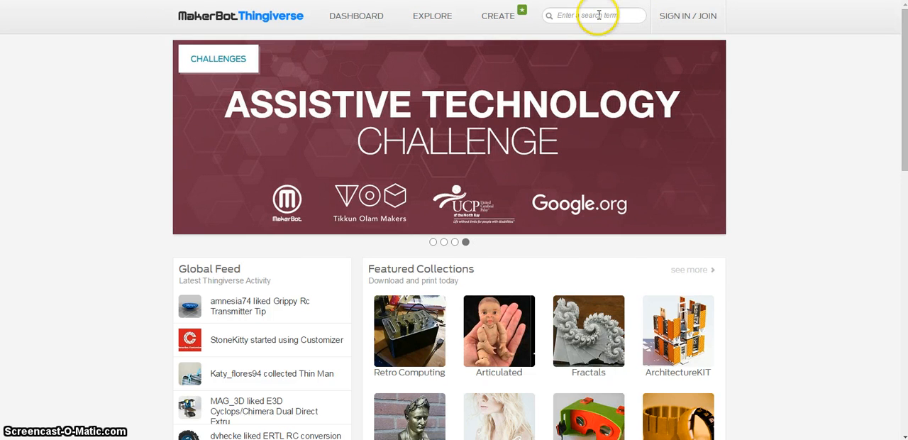
Search for "book mark" and choose the "Make #16 - Book Owls" design from the 48 results
{"action": "type", "text": "book"}
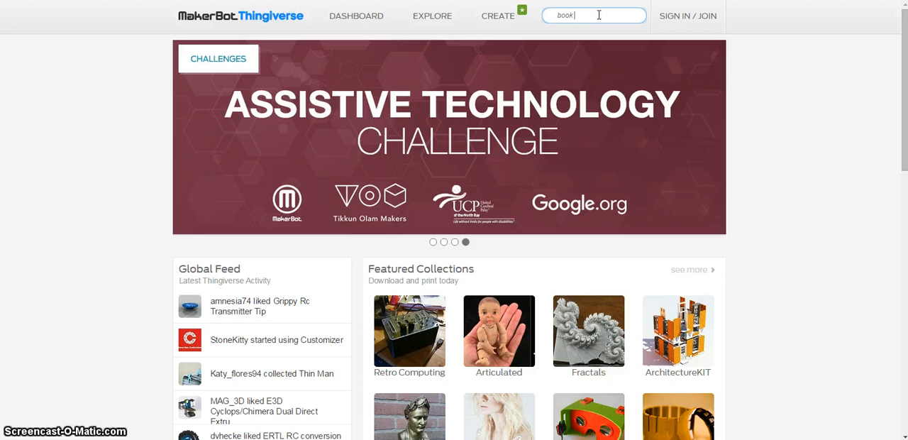
{"action": "key", "text": "Return"}
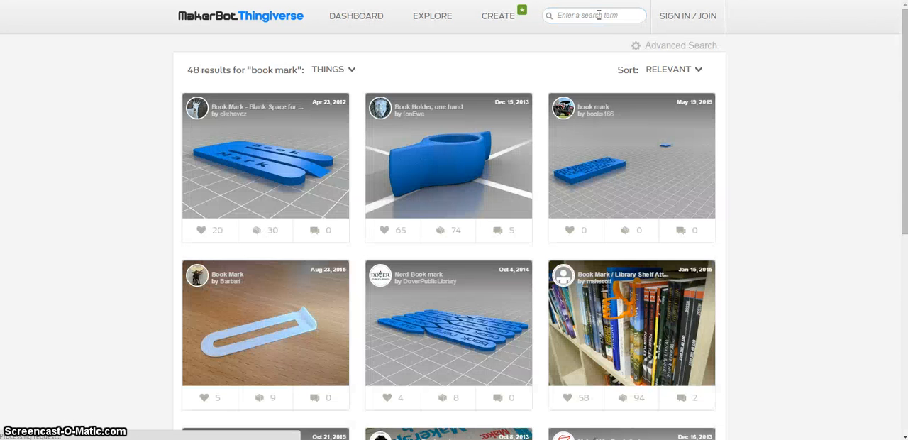
{"action": "scroll", "scroll_direction": "down", "scroll_amount": 3}
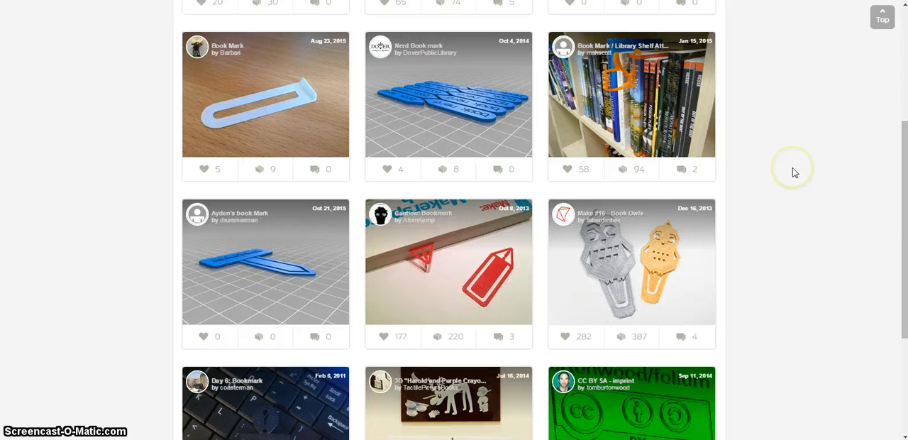
{"action": "scroll", "scroll_direction": "down", "scroll_amount": 3}
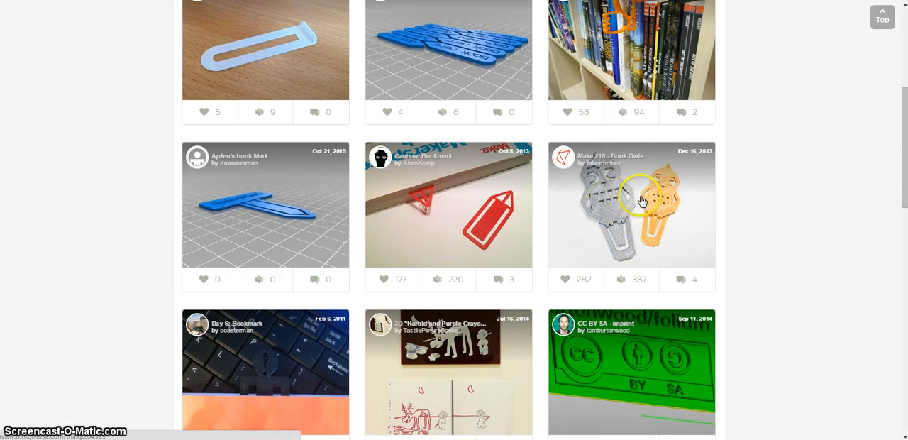
{"action": "left_click", "coordinate": [630, 204]}
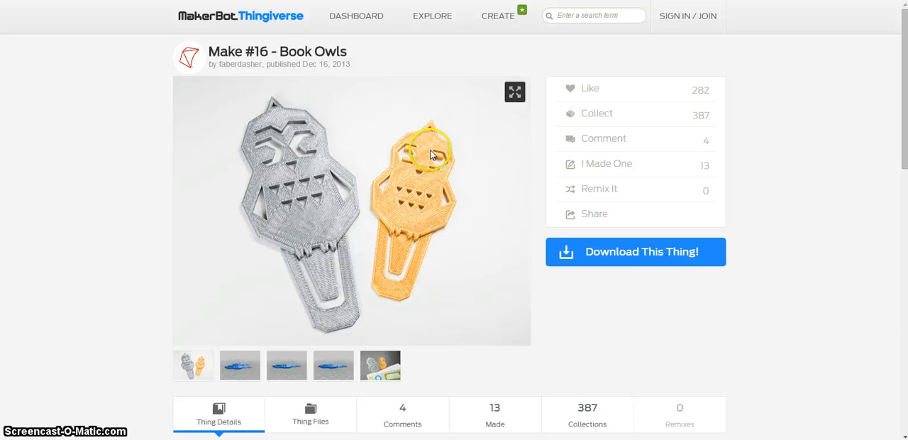
{"action": "mouse_move", "coordinate": [580, 255]}
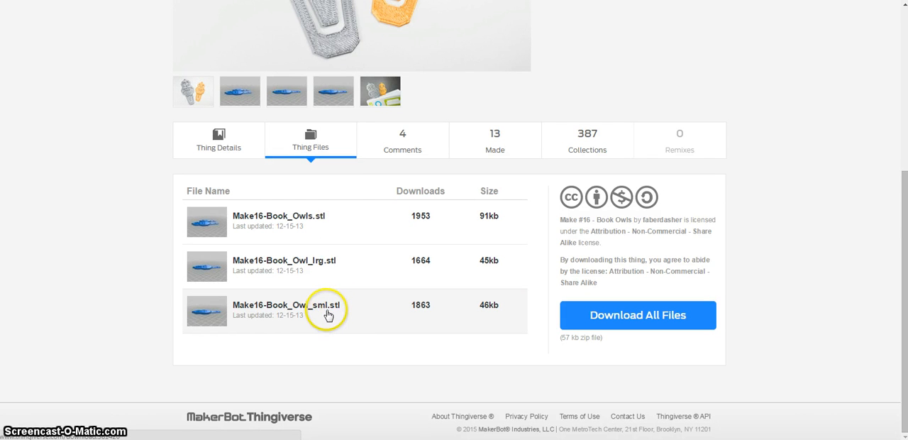
{"action": "mouse_move", "coordinate": [341, 313]}
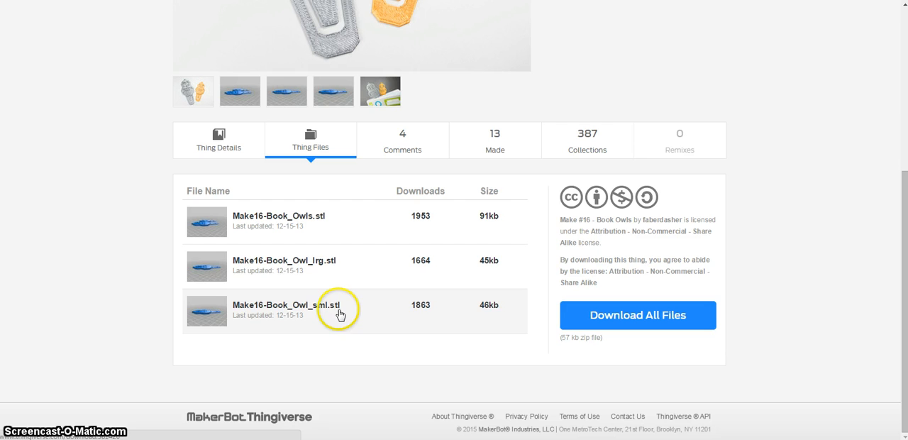
{"action": "mouse_move", "coordinate": [318, 222]}
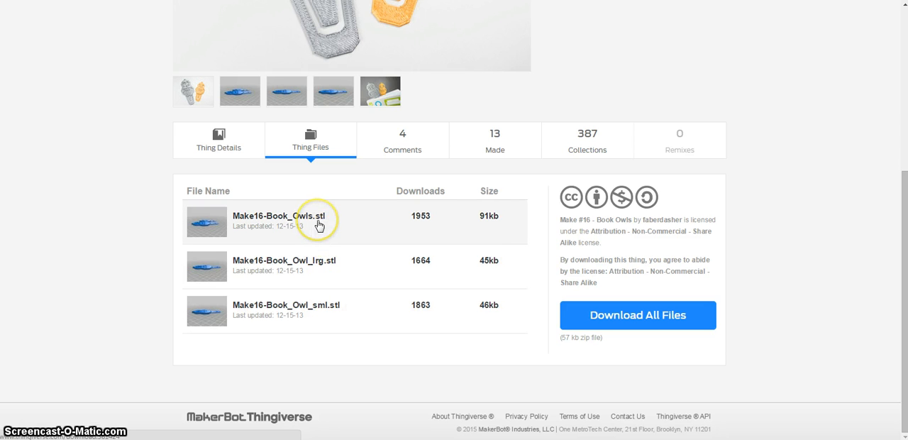
{"action": "mouse_move", "coordinate": [298, 300]}
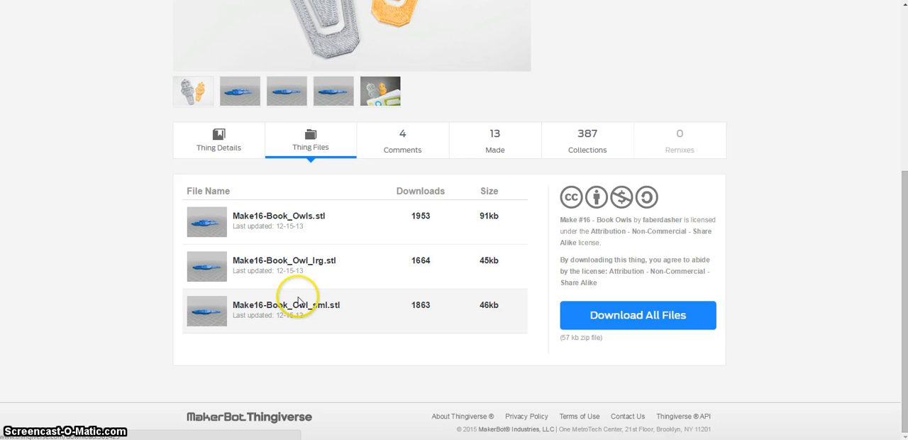
{"action": "mouse_move", "coordinate": [318, 312]}
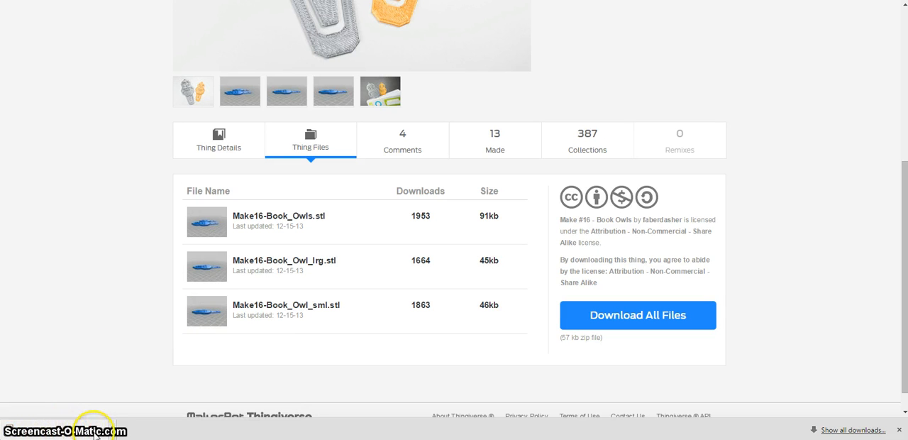
Download Make16-Book_Owl_lrg.stl from the Thing Files list so it lands in the browser downloads
{"action": "left_click", "coordinate": [284, 260]}
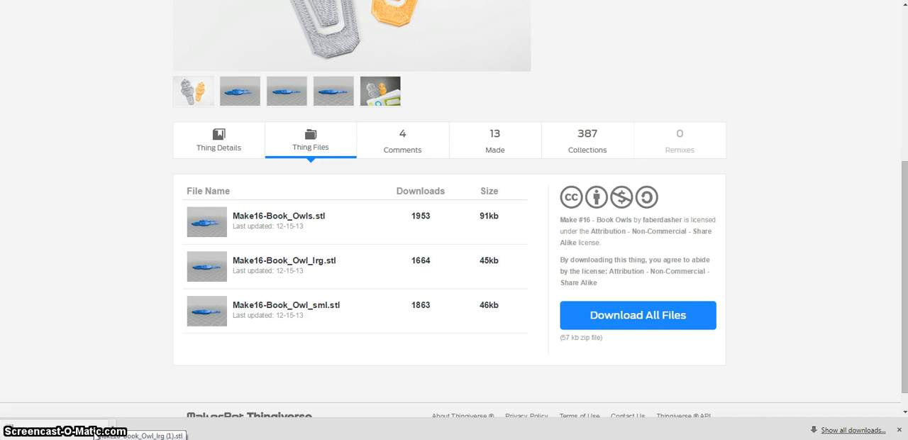